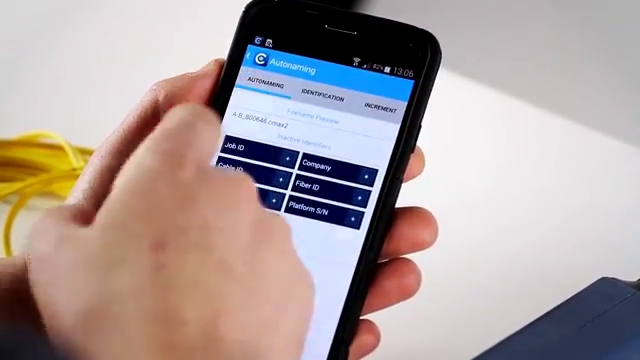
# - Scroll the autonaming identifiers, leaving only FIP S/N active so the preview shows the serial number
pyautogui.scroll(-3)
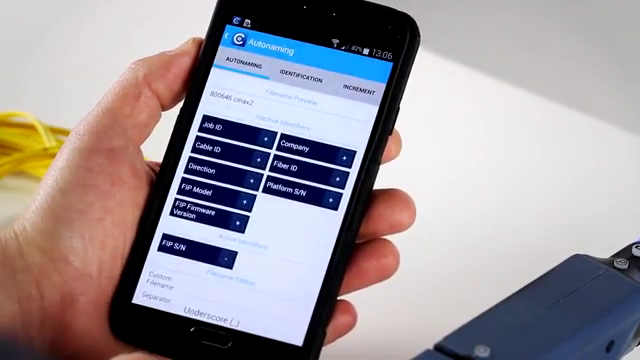
# - Review the Identification fields: Operator, Fiber ID set to Fiber, and Direction A->B
pyautogui.click(300, 82)
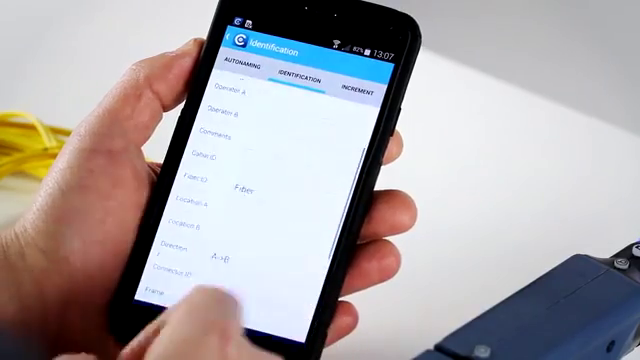
pyautogui.scroll(3)
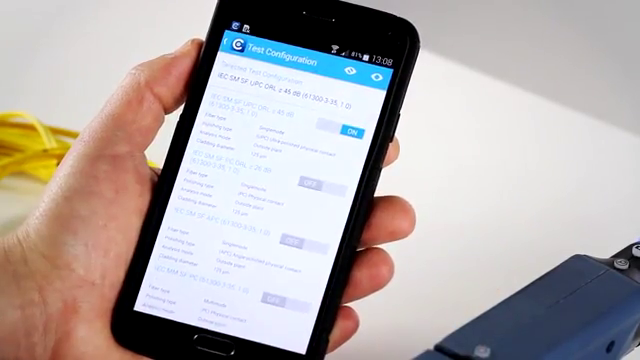
# - Scroll the test standards, with IEC SM SF UPC ORL ≥ 45 dB on and others off
pyautogui.scroll(3)
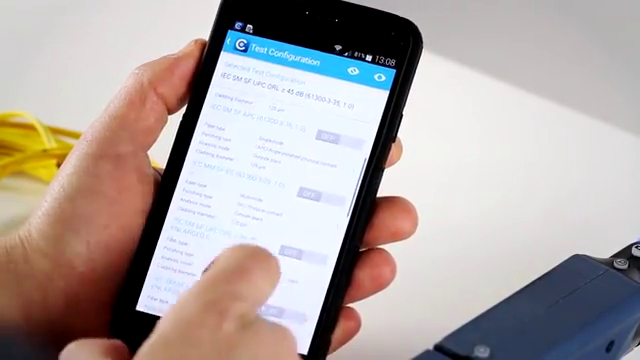
pyautogui.scroll(3)
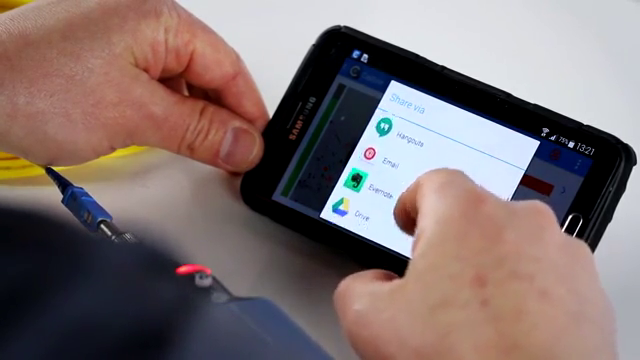
# - Scroll the Share via apps list, including Email, Drive, Messages and Bluetooth share
pyautogui.scroll(3)
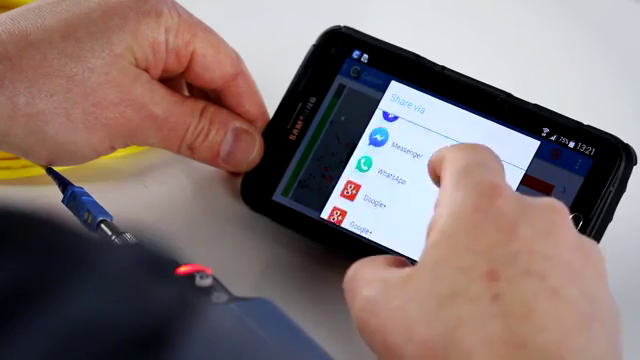
pyautogui.scroll(3)
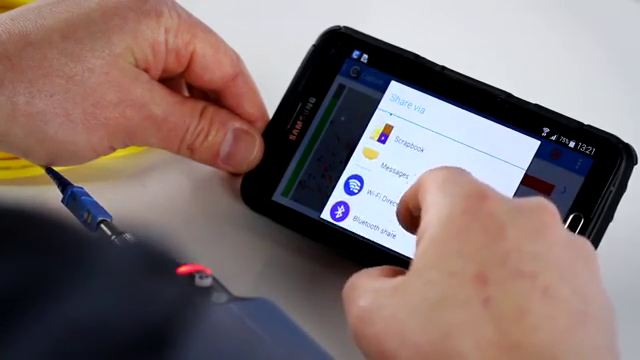